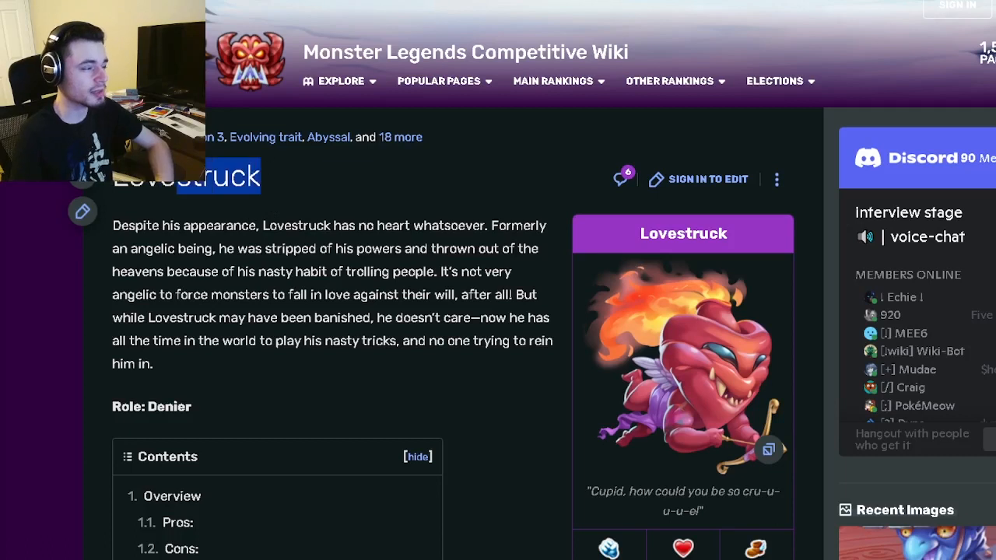
Select Lovestruck's Trait ranks text beside the page's contents box and infobox
click(206, 414)
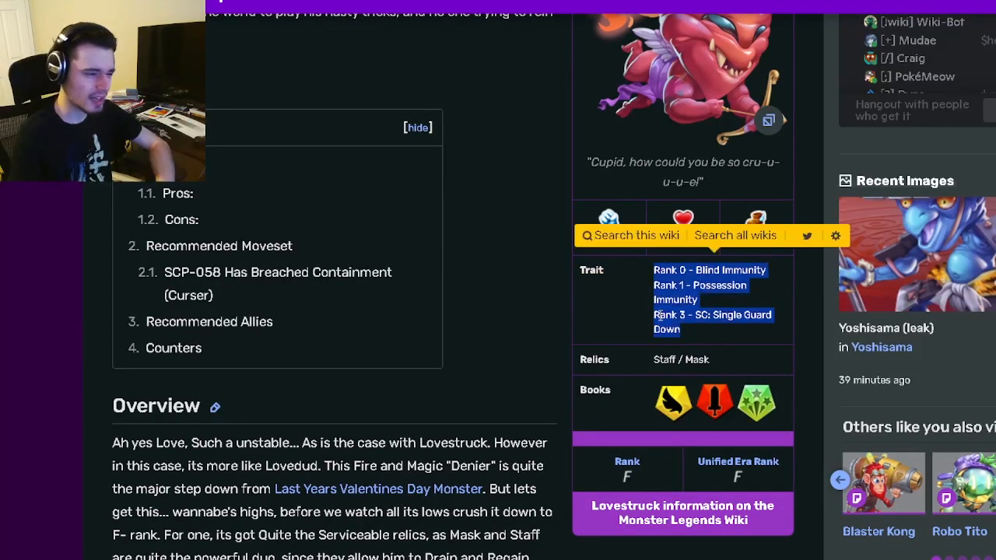
mouse_move(646, 321)
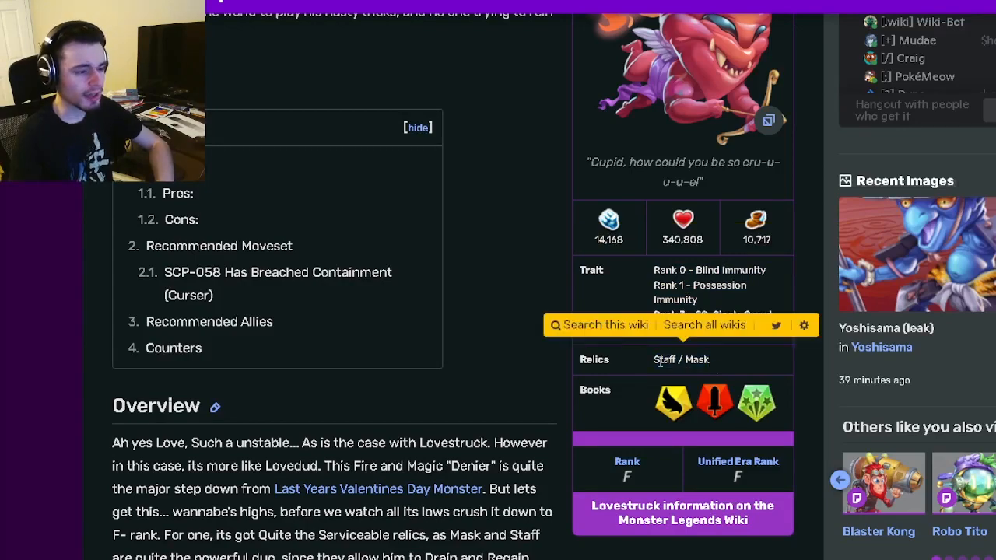
Scroll through Pros and Cons, highlighting the Dodge Area weakness, down to Recommended Moveset
scroll(down, 3)
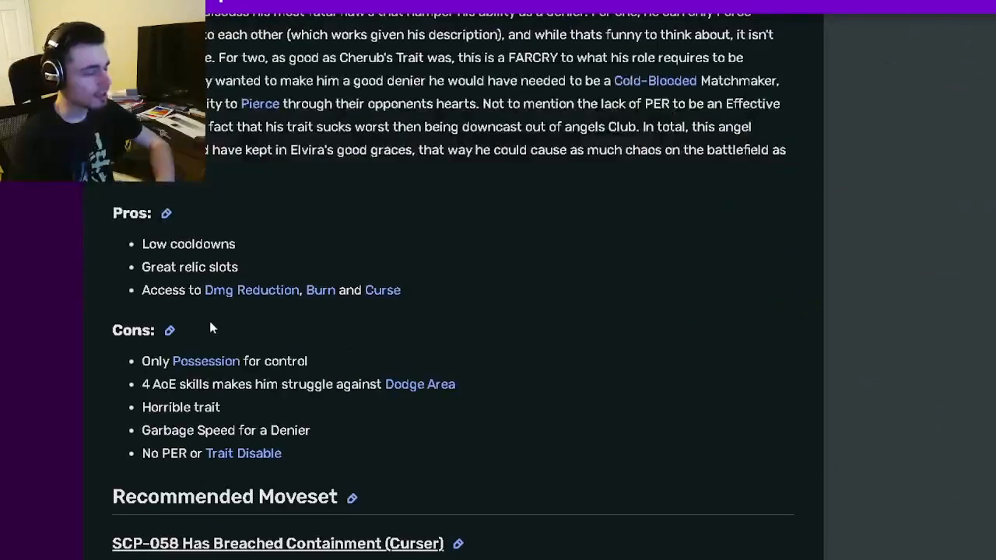
double_click(189, 266)
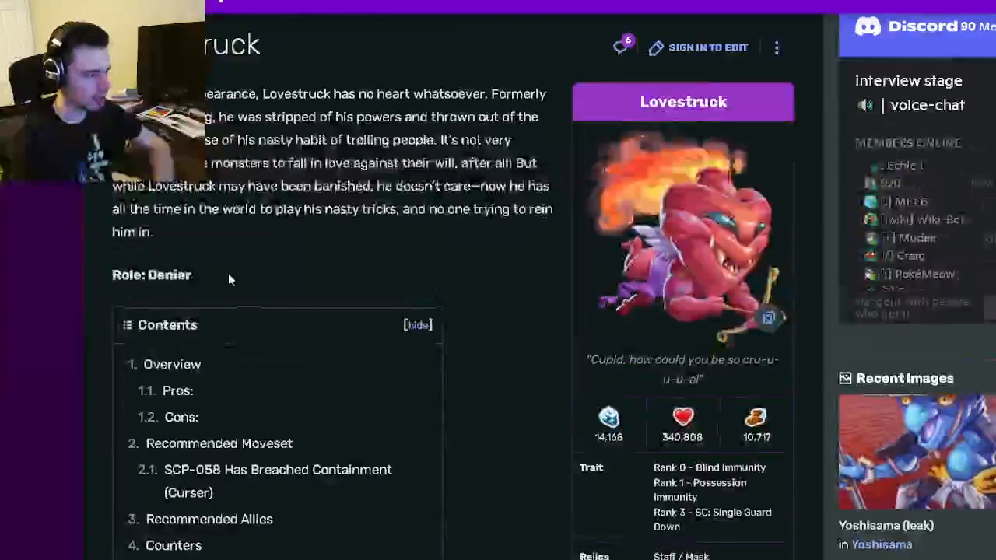
scroll(down, 3)
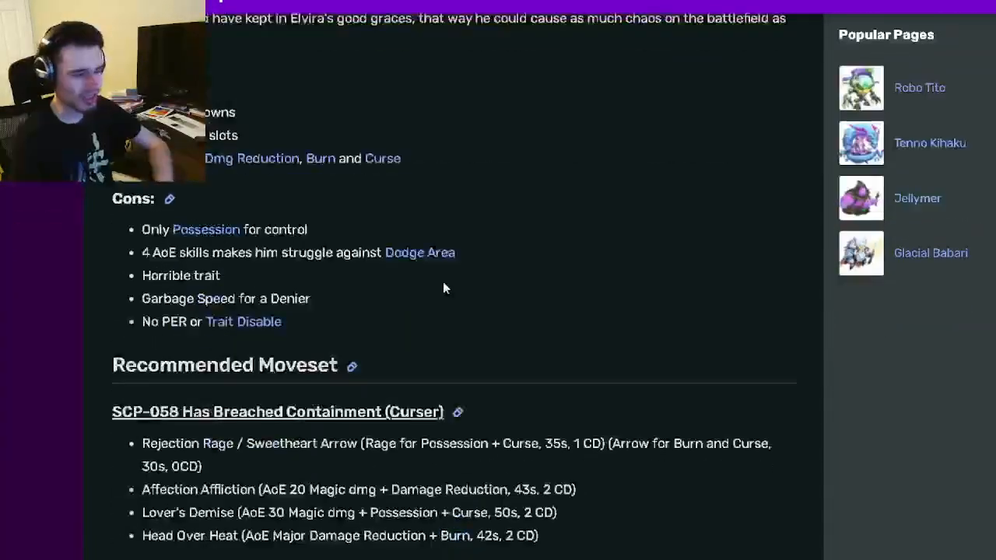
drag(142, 252, 163, 275)
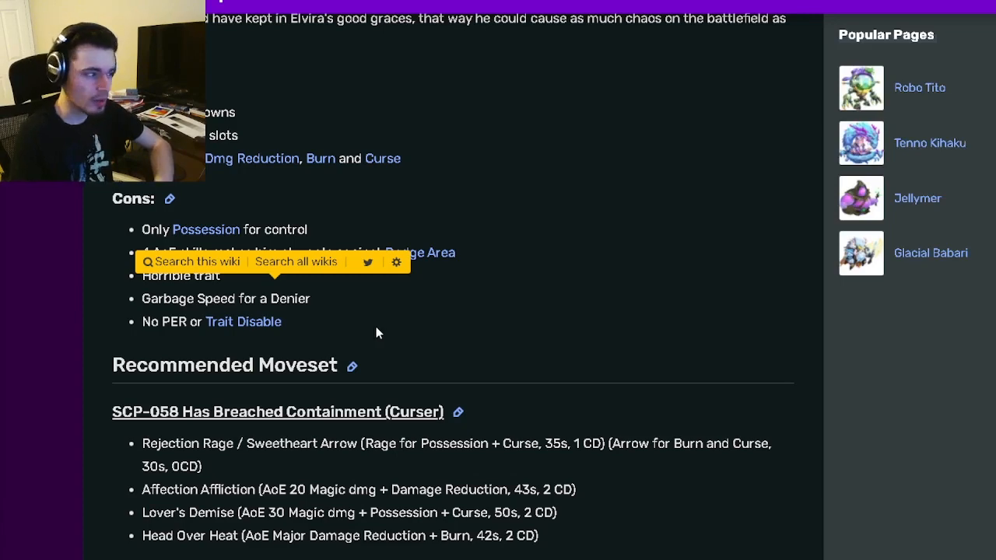
mouse_move(139, 326)
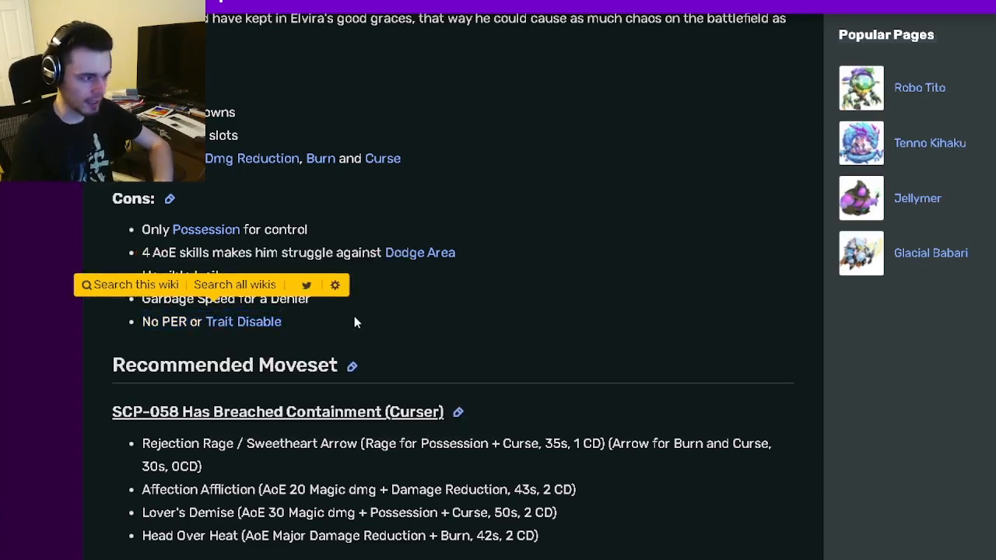
Highlight the first move's description and the whole recommended moveset, then clear it
scroll(down, 3)
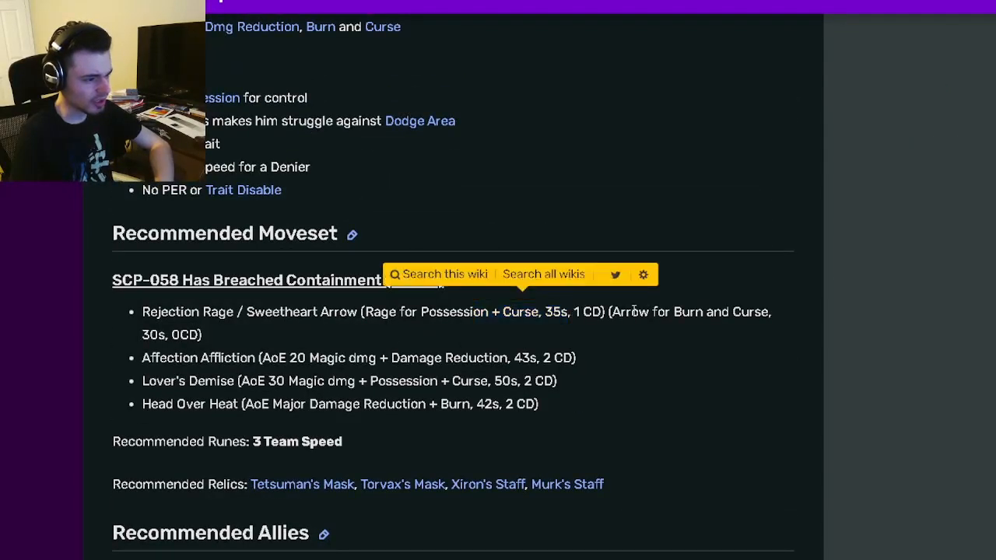
drag(668, 312, 722, 312)
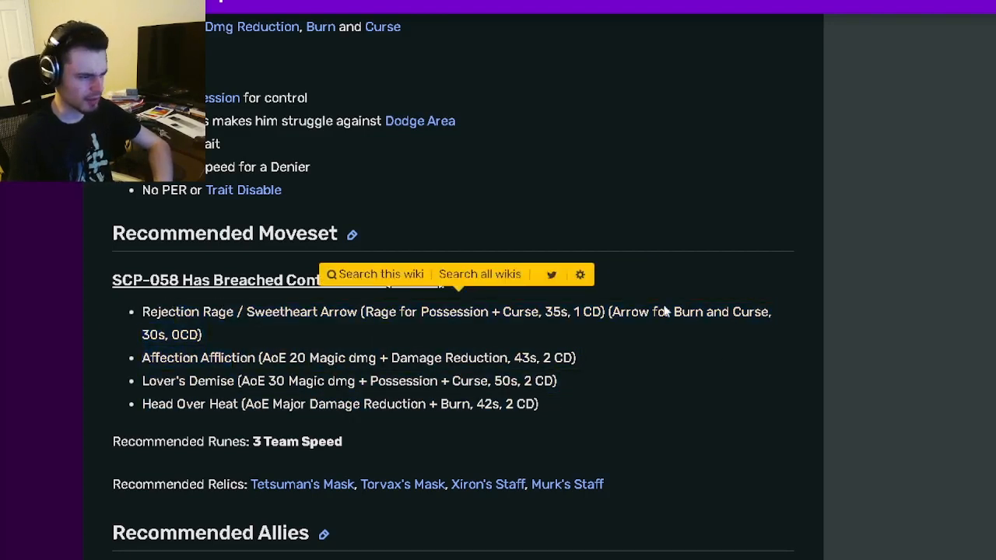
drag(268, 358, 400, 358)
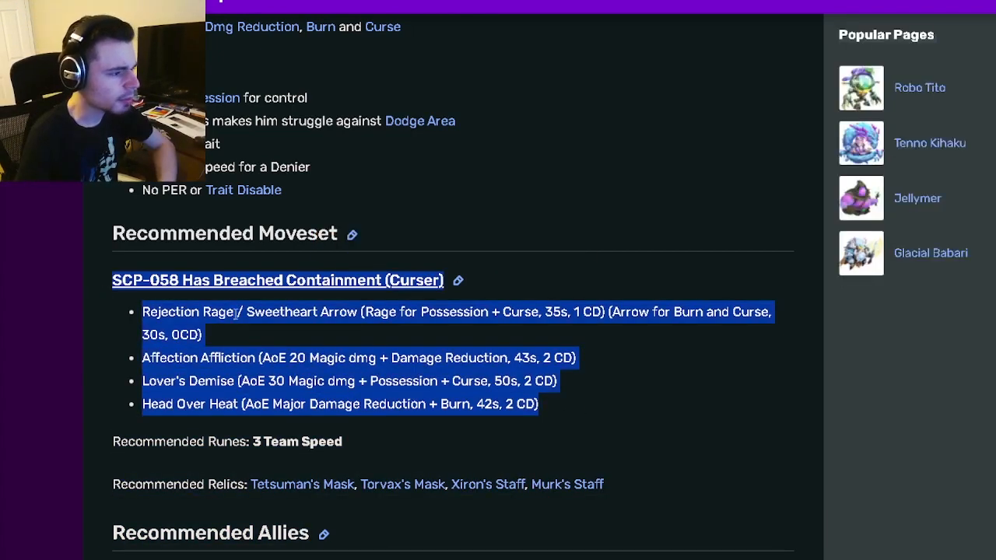
click(327, 475)
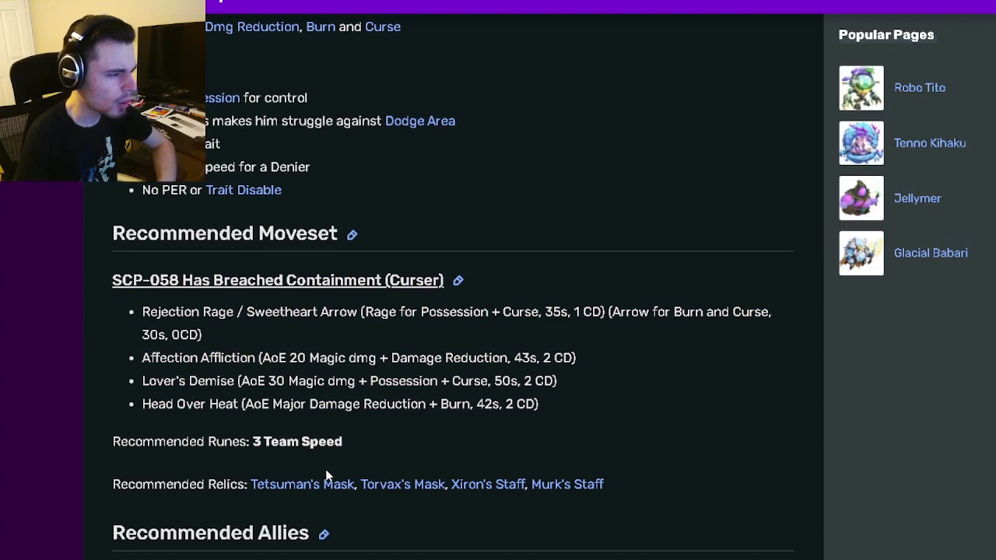
Highlight Head Over Heat's effects, scroll through runes and relics to Overview
double_click(464, 380)
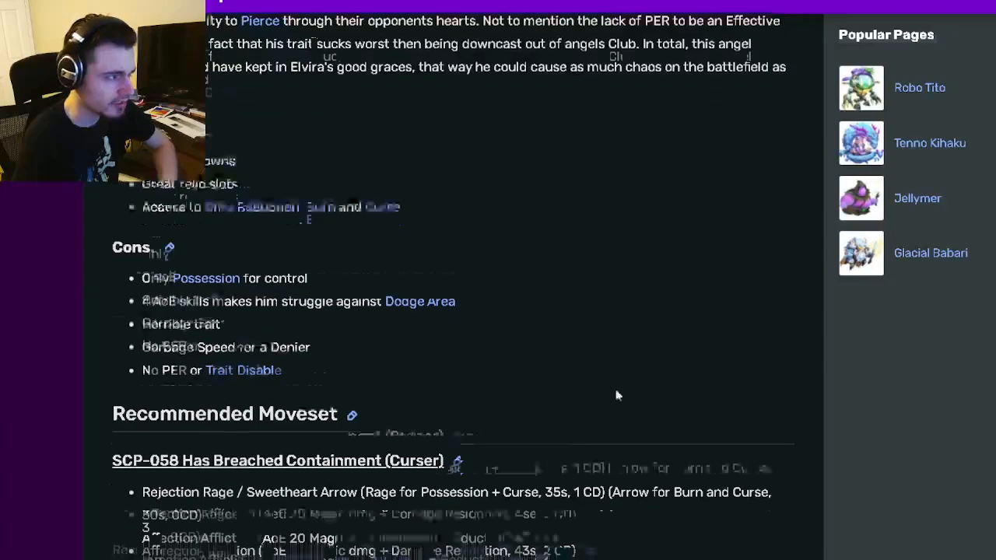
scroll(down, 3)
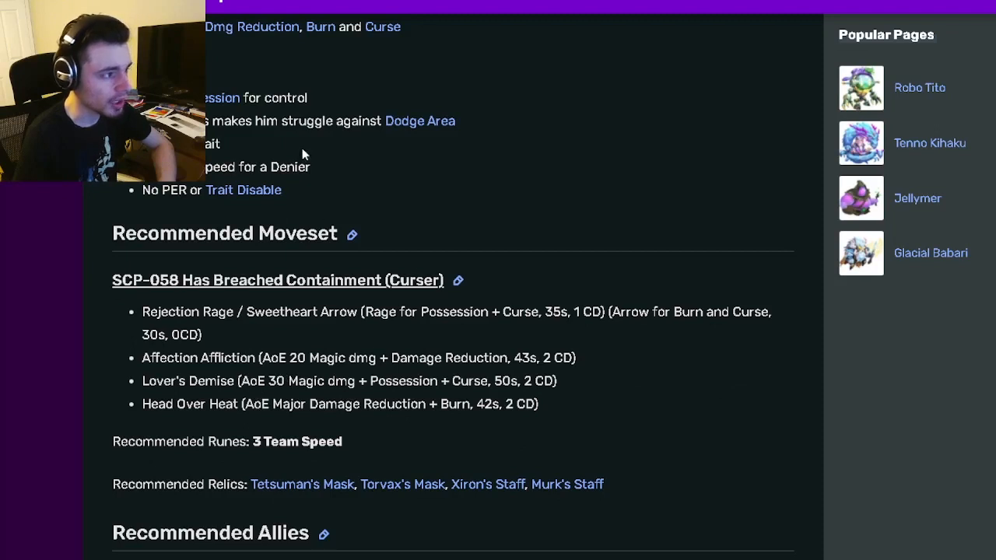
mouse_move(585, 337)
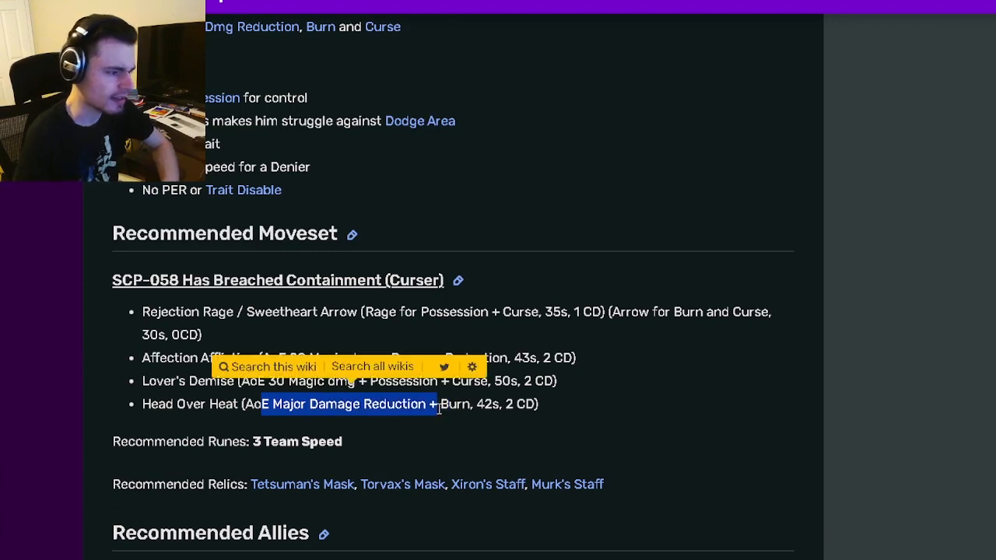
click(363, 411)
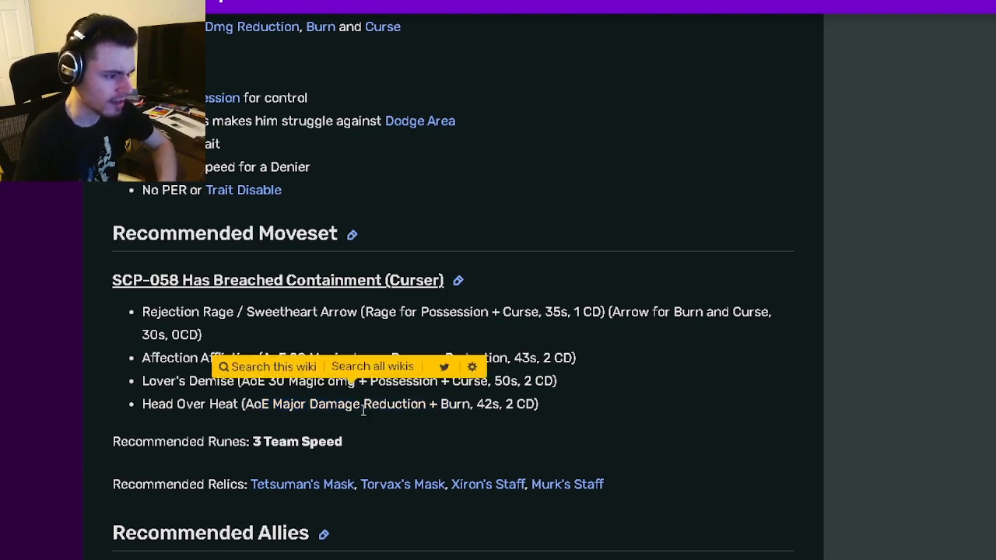
drag(237, 404, 305, 404)
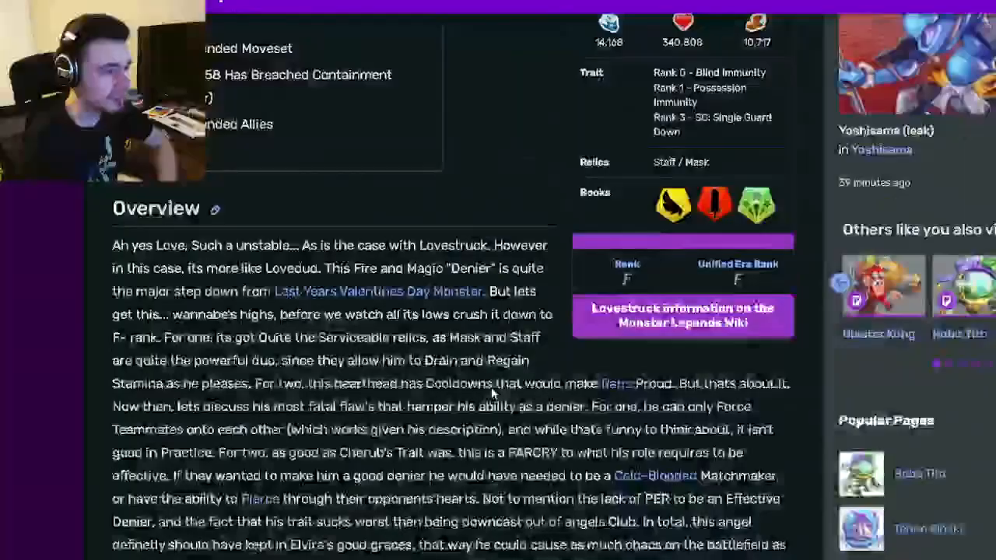
scroll(down, 3)
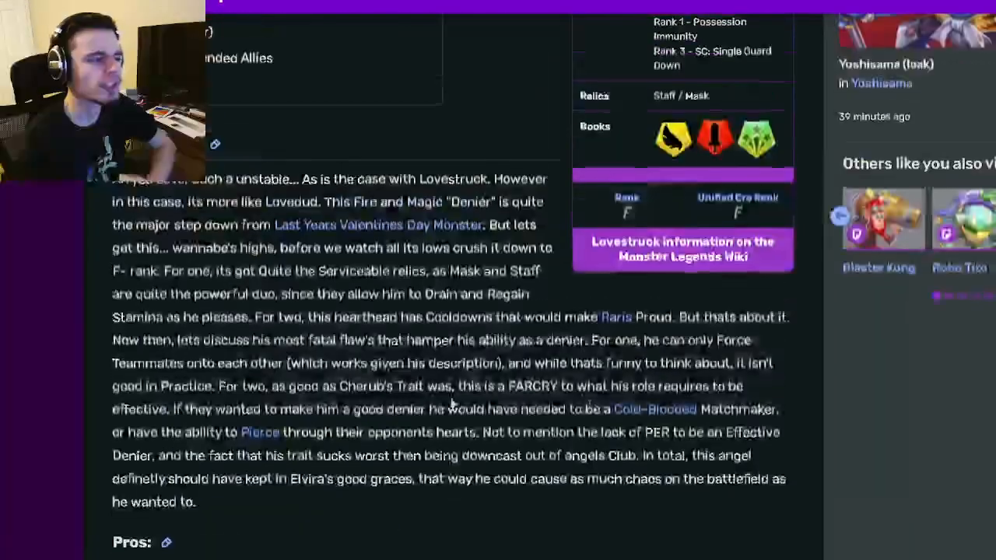
Scroll through Lovestruck's Overview text and back to the contents and trait ranks
scroll(down, 3)
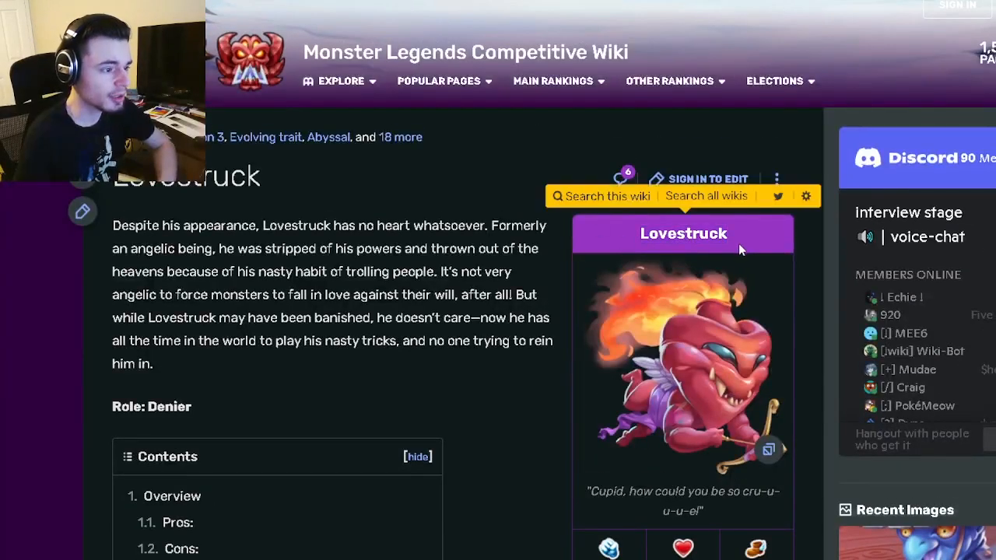
scroll(down, 3)
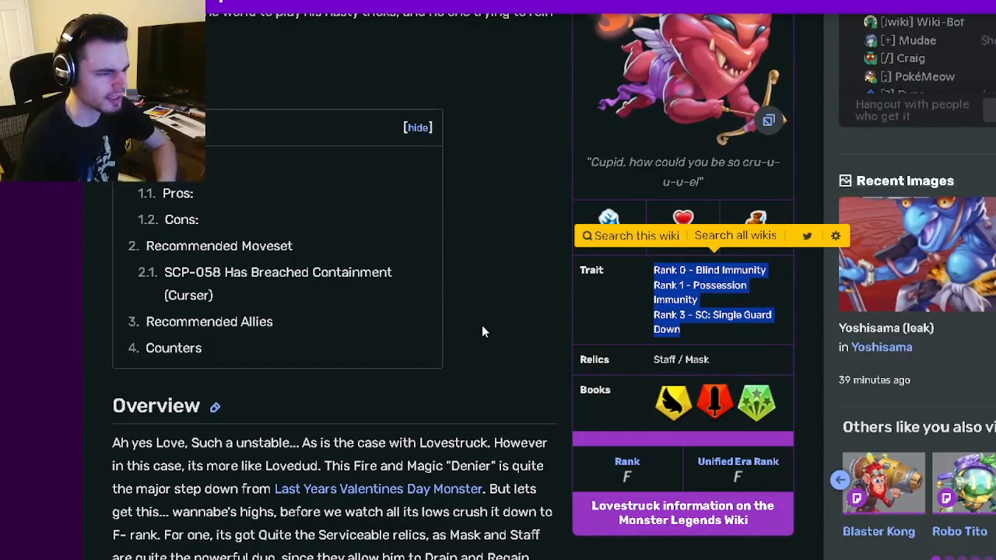